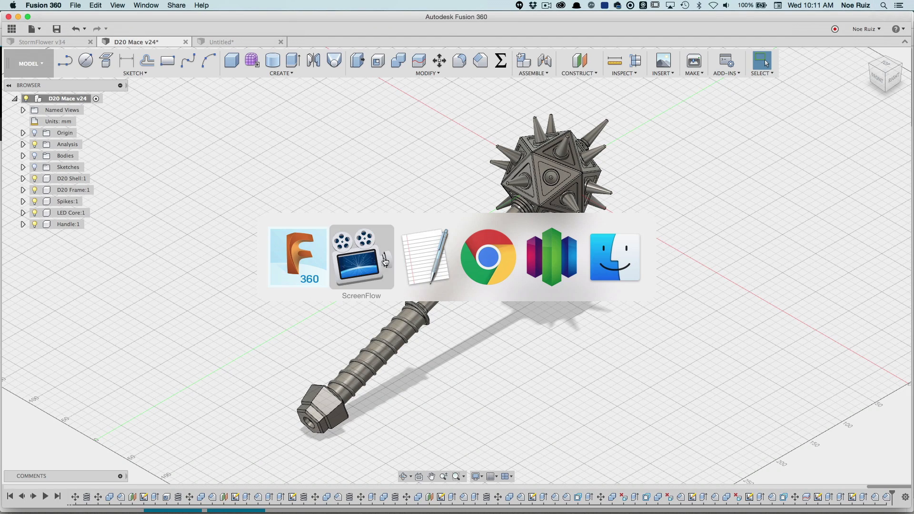
- Switch to Chrome and skim the opening of the Glowing Mace Prop guide's Overview page
{"action": "left_click", "coordinate": [489, 257]}
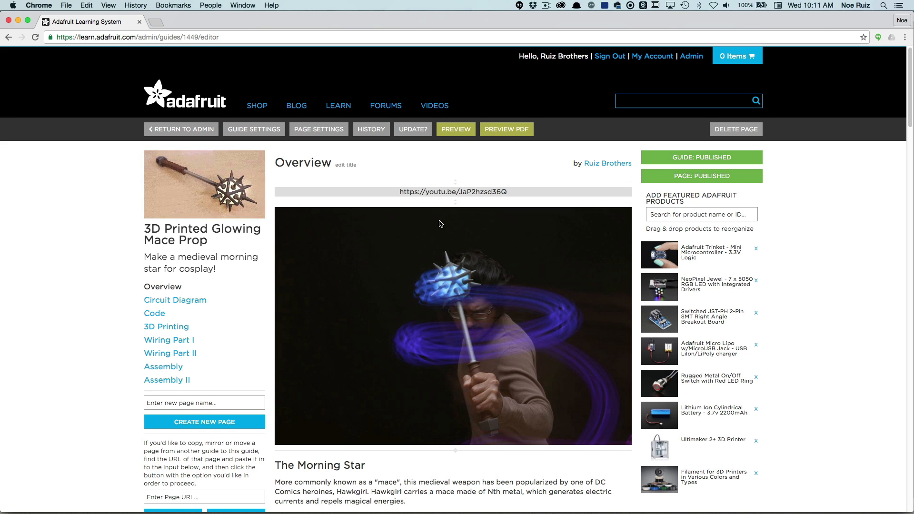
{"action": "scroll", "scroll_direction": "down", "scroll_amount": 3}
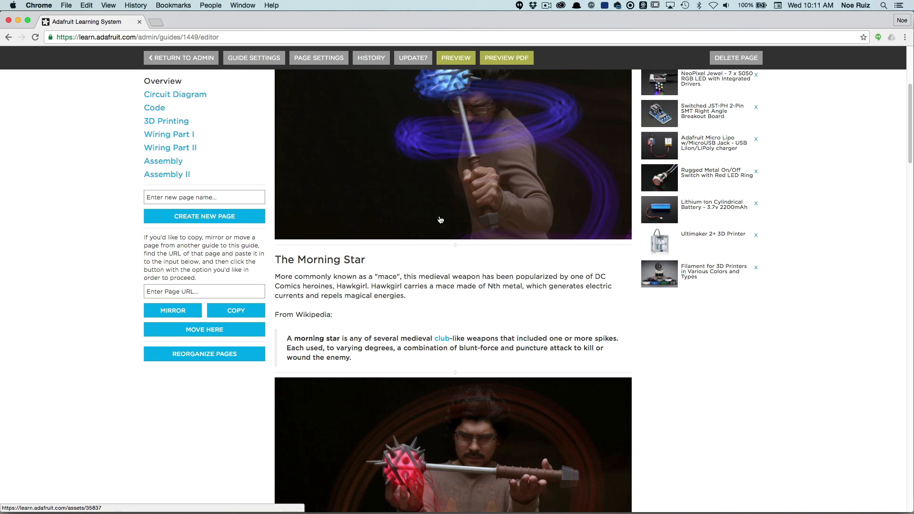
{"action": "scroll", "scroll_direction": "down", "scroll_amount": 3}
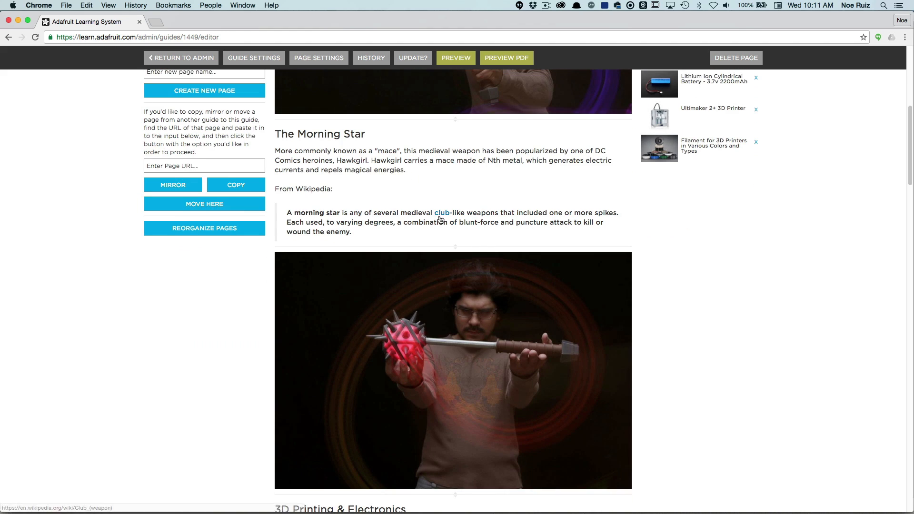
{"action": "scroll", "scroll_direction": "down", "scroll_amount": 3}
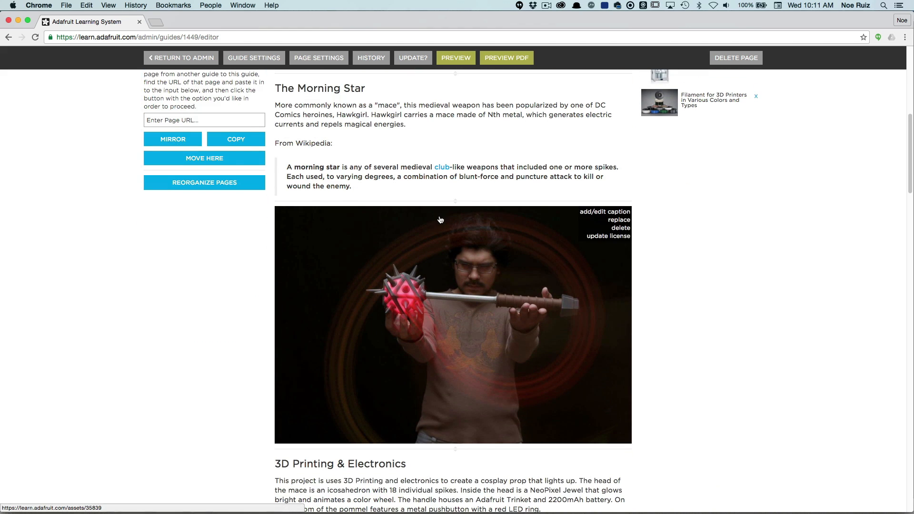
{"action": "scroll", "scroll_direction": "down", "scroll_amount": 3}
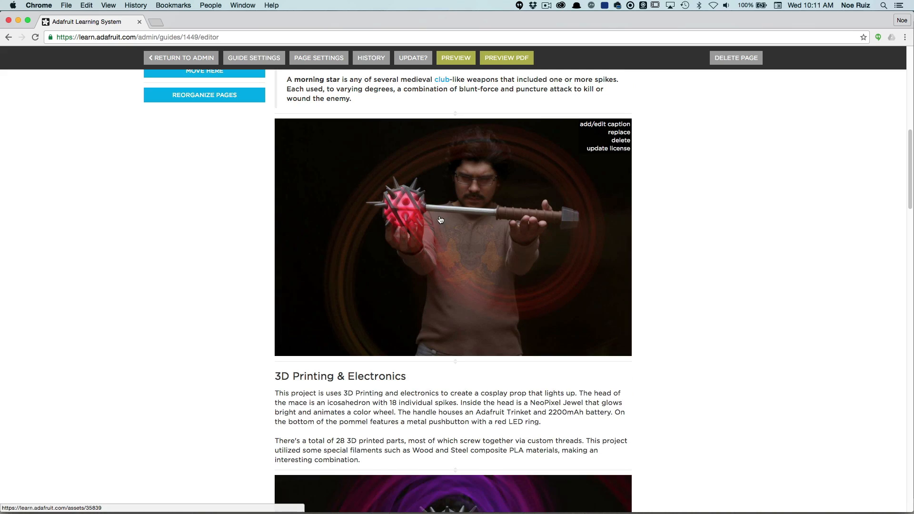
{"action": "scroll", "scroll_direction": "up", "scroll_amount": 3}
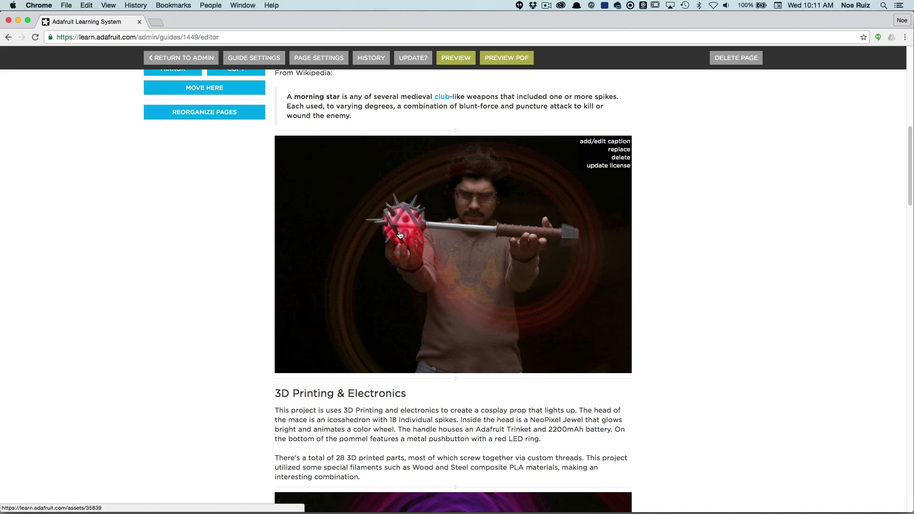
{"action": "mouse_move", "coordinate": [387, 222]}
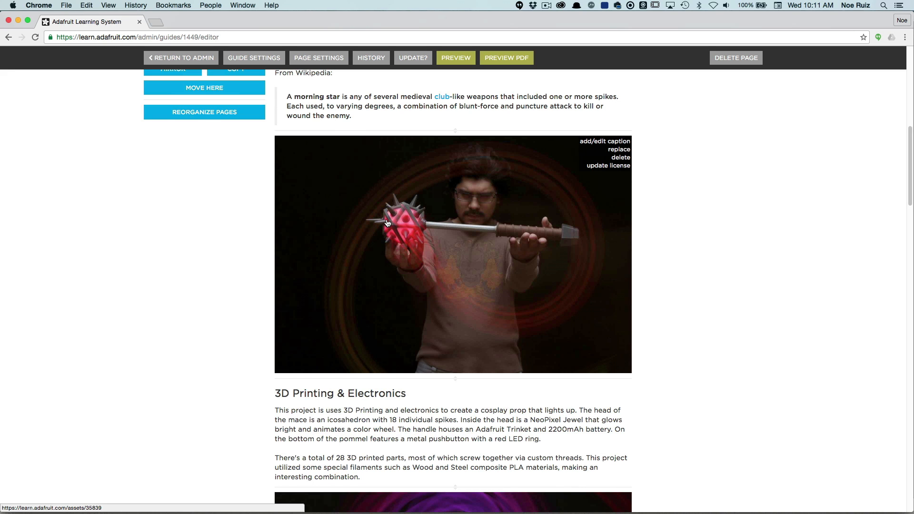
- Scroll through the Overview's prerequisites and parts sections, then back toward the top
{"action": "scroll", "scroll_direction": "down", "scroll_amount": 3}
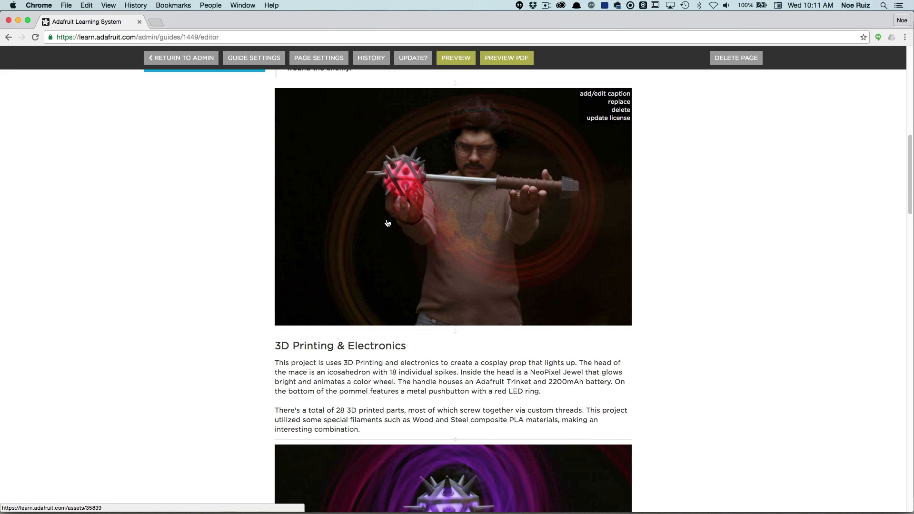
{"action": "scroll", "scroll_direction": "down", "scroll_amount": 3}
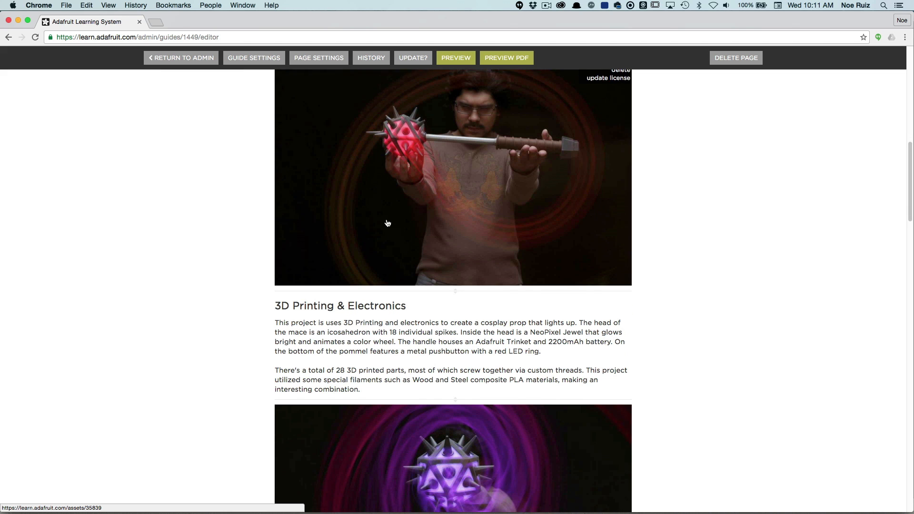
{"action": "scroll", "scroll_direction": "down", "scroll_amount": 3}
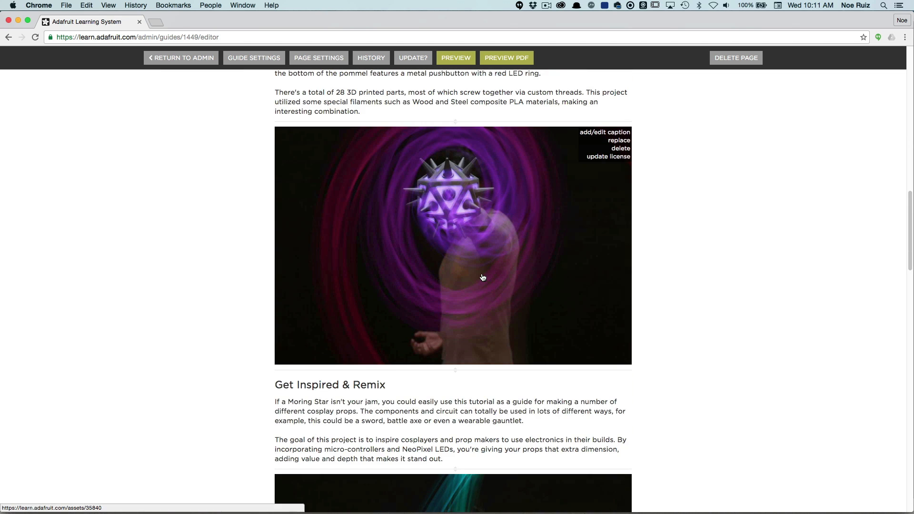
{"action": "scroll", "scroll_direction": "down", "scroll_amount": 3}
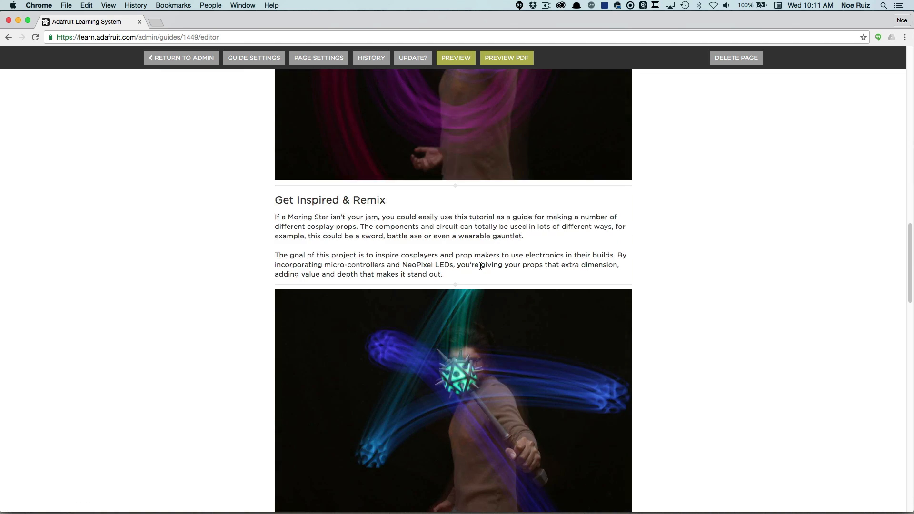
{"action": "scroll", "scroll_direction": "down", "scroll_amount": 3}
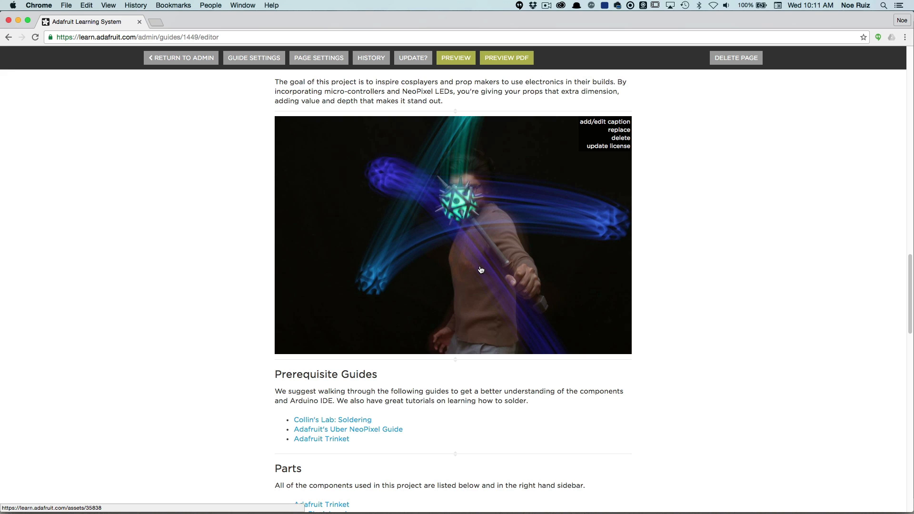
{"action": "mouse_move", "coordinate": [481, 268]}
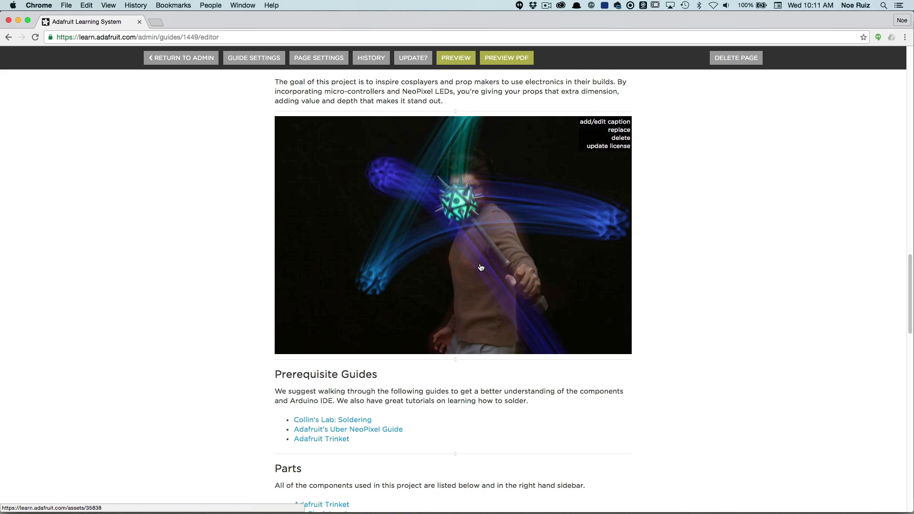
{"action": "scroll", "scroll_direction": "down", "scroll_amount": 3}
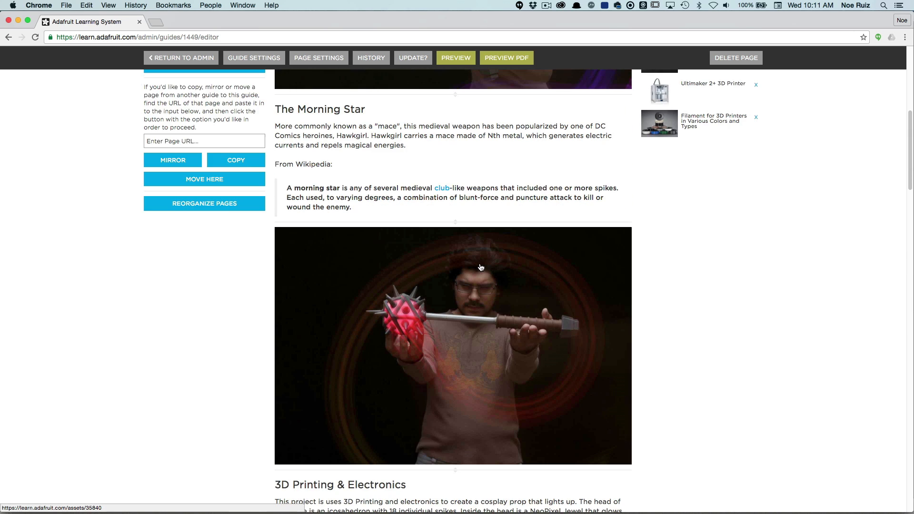
{"action": "scroll", "scroll_direction": "up", "scroll_amount": 3}
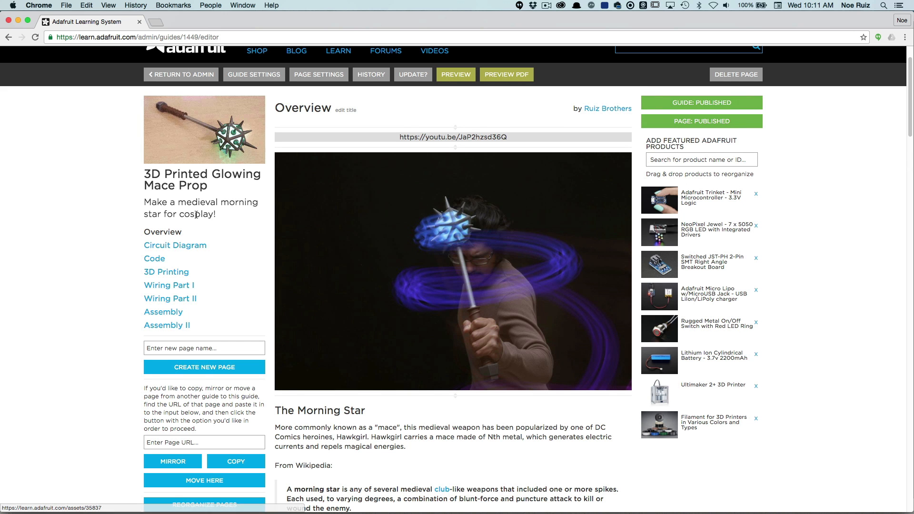
- Open the guide's Circuit Diagram page and scroll to its wiring and battery sections
{"action": "left_click", "coordinate": [175, 245]}
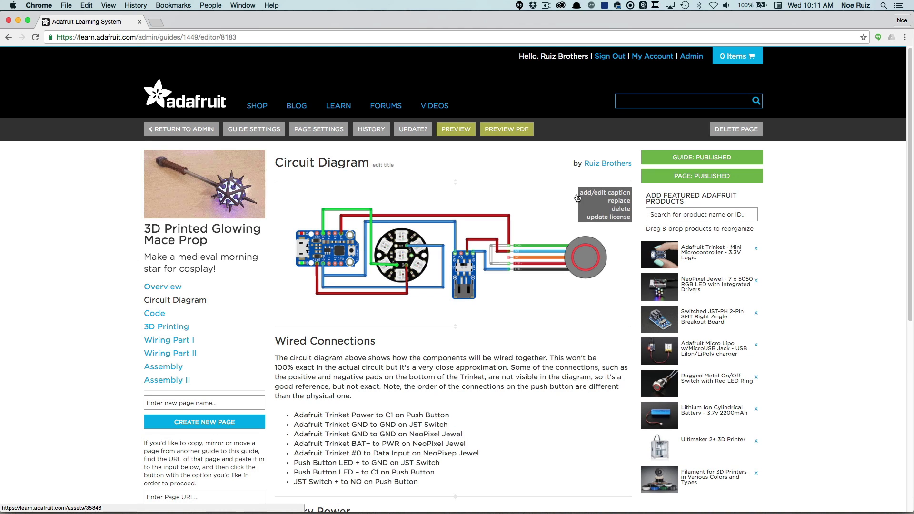
{"action": "mouse_move", "coordinate": [311, 242]}
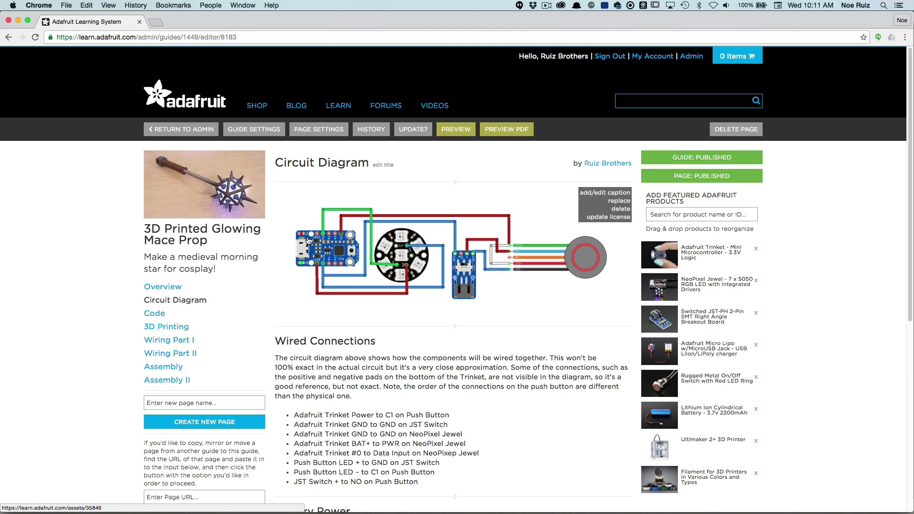
{"action": "mouse_move", "coordinate": [349, 251]}
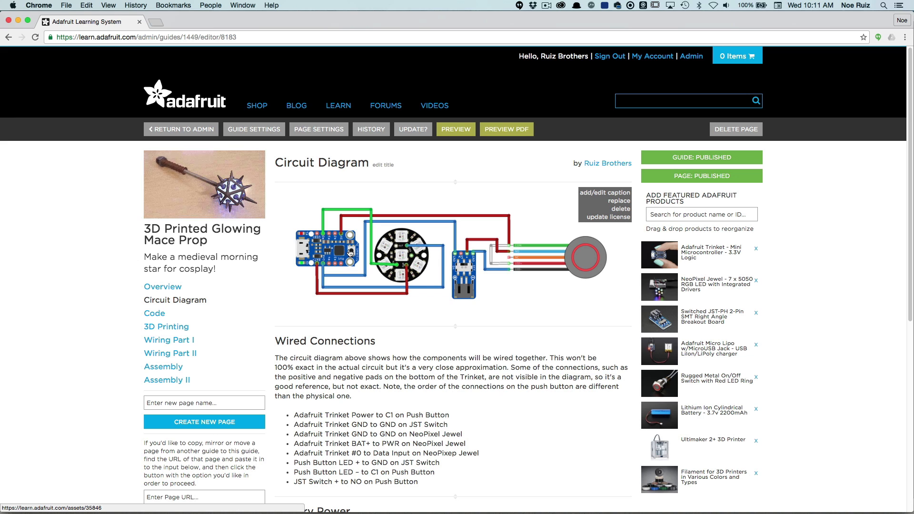
{"action": "mouse_move", "coordinate": [570, 250]}
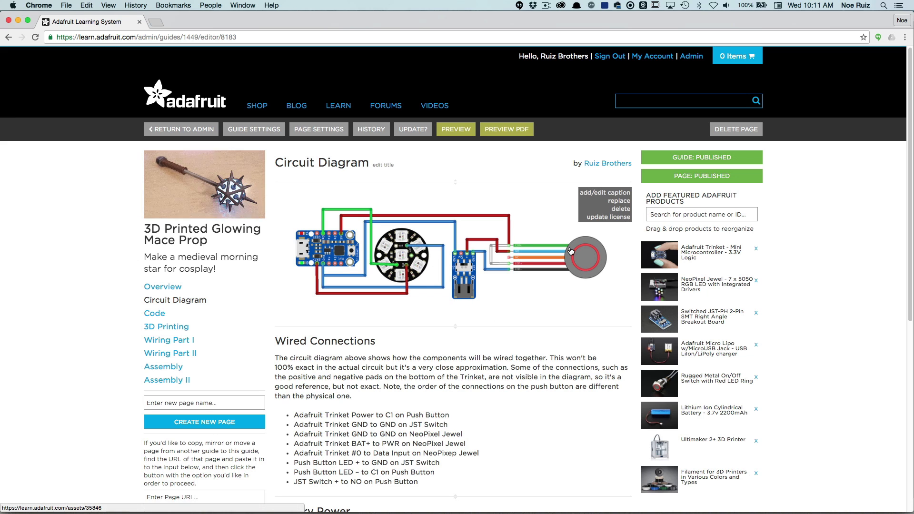
{"action": "scroll", "scroll_direction": "down", "scroll_amount": 3}
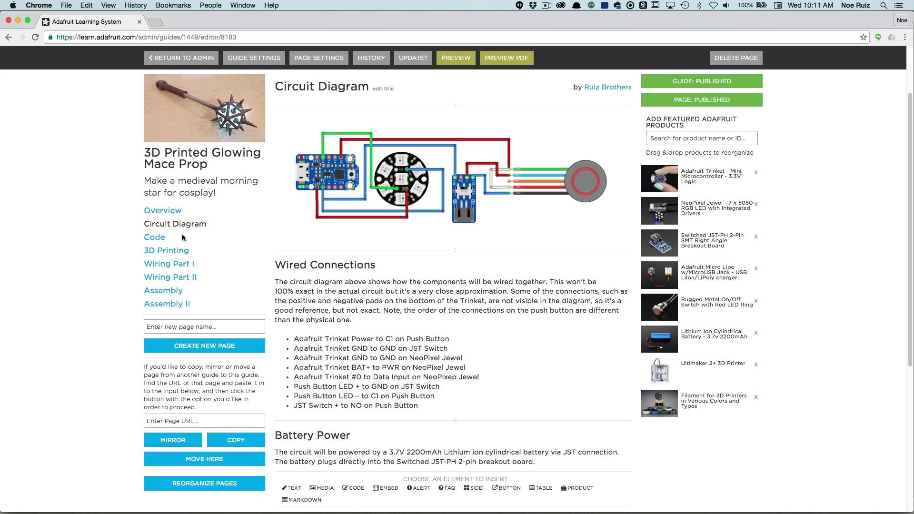
{"action": "mouse_move", "coordinate": [154, 237]}
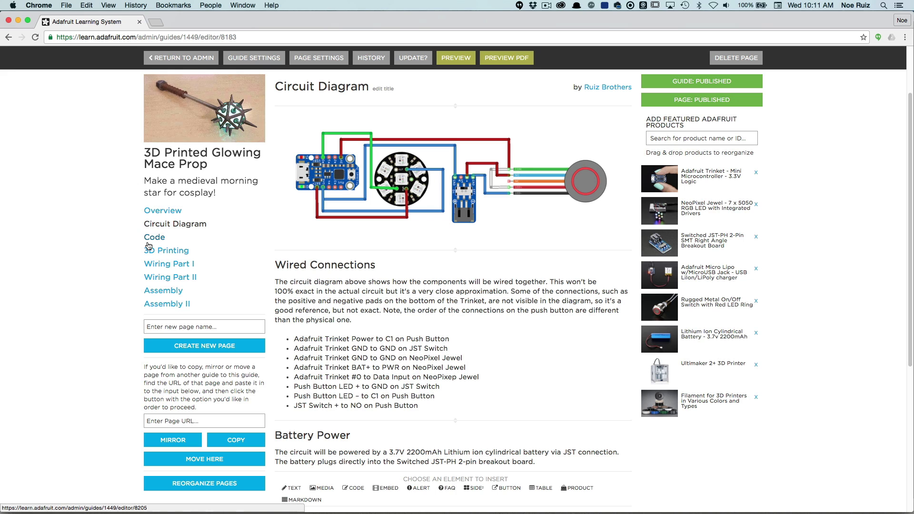
{"action": "mouse_move", "coordinate": [166, 251]}
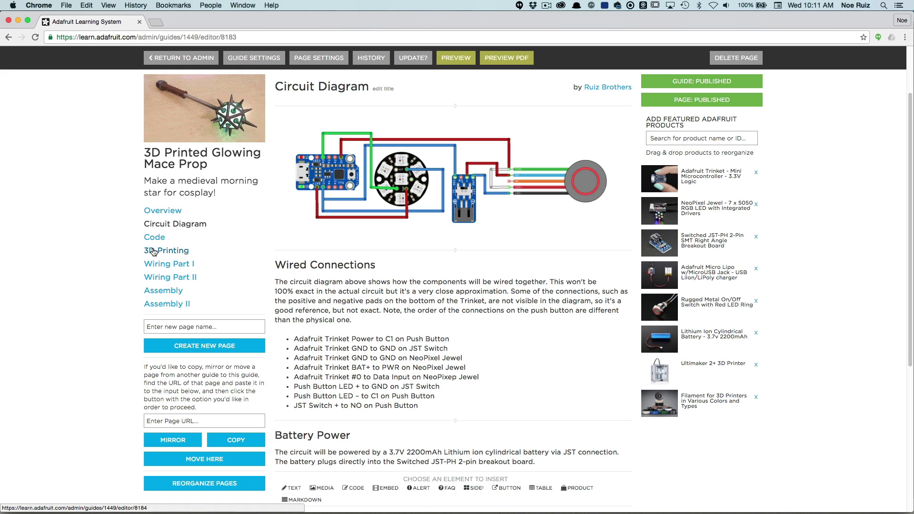
- Open the guide's 3D Printing page and review its Download & Remix notes
{"action": "left_click", "coordinate": [166, 251]}
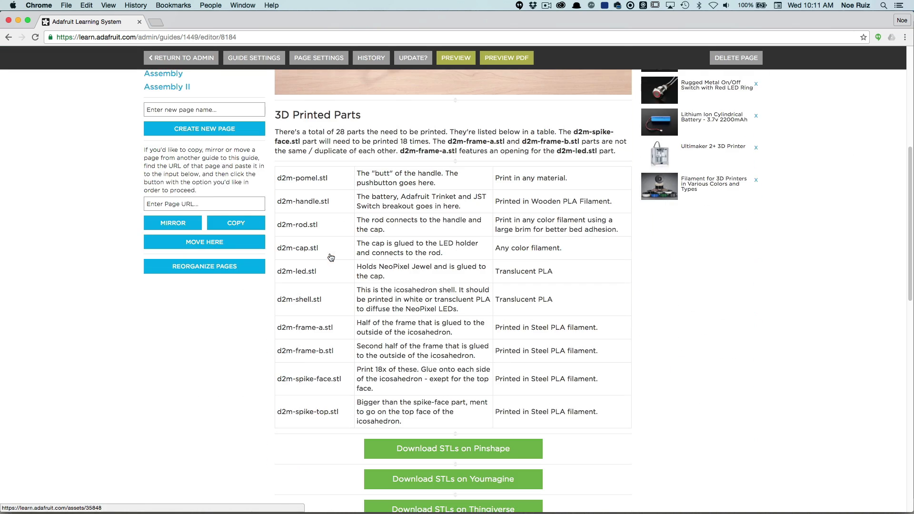
{"action": "scroll", "scroll_direction": "down", "scroll_amount": 3}
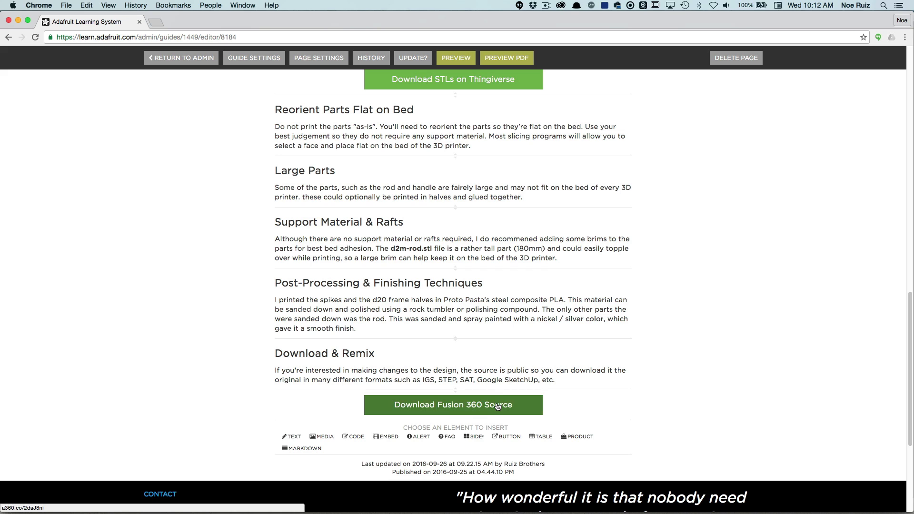
{"action": "mouse_move", "coordinate": [430, 382]}
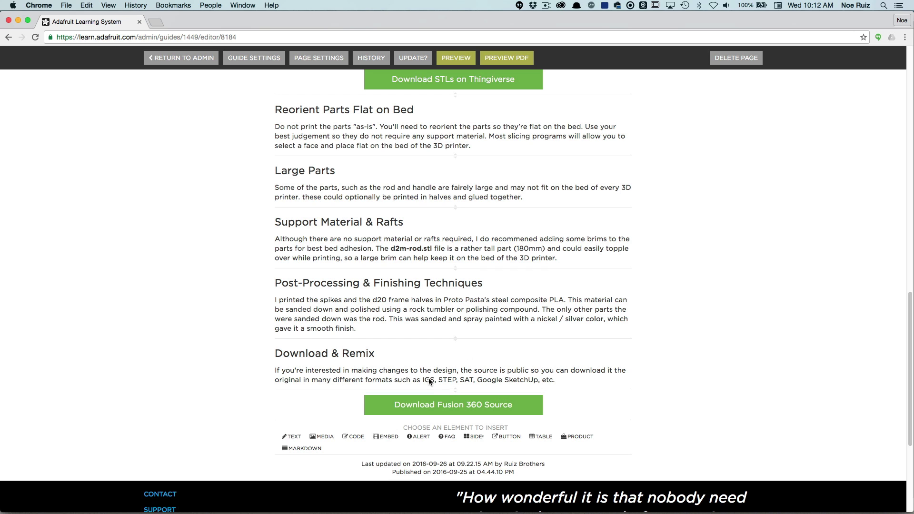
{"action": "scroll", "scroll_direction": "up", "scroll_amount": 3}
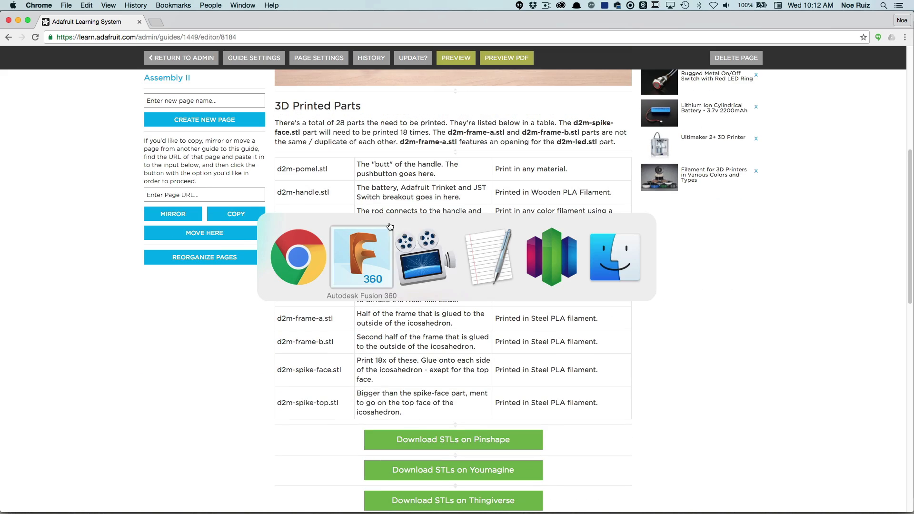
- Switch to the D20 Mace design in Fusion 360 and view it from FRONT and RIGHT
{"action": "left_click", "coordinate": [362, 256]}
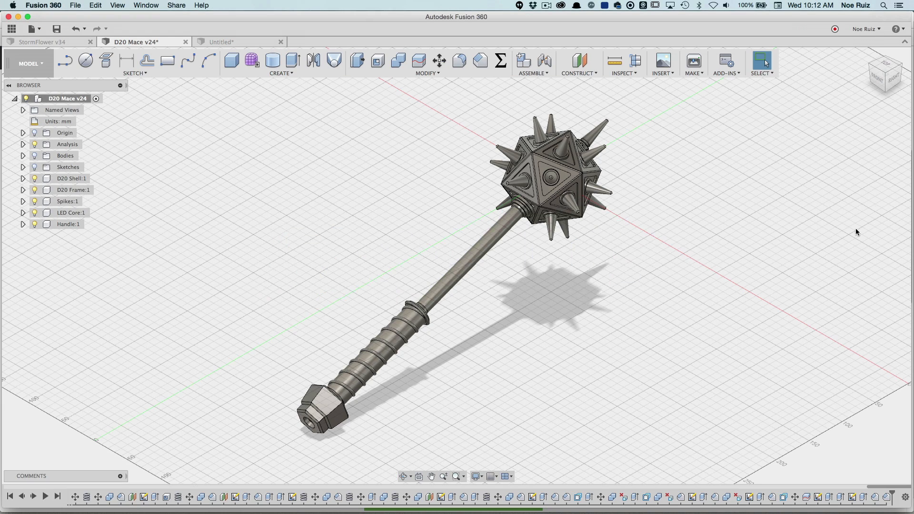
{"action": "left_click", "coordinate": [885, 73]}
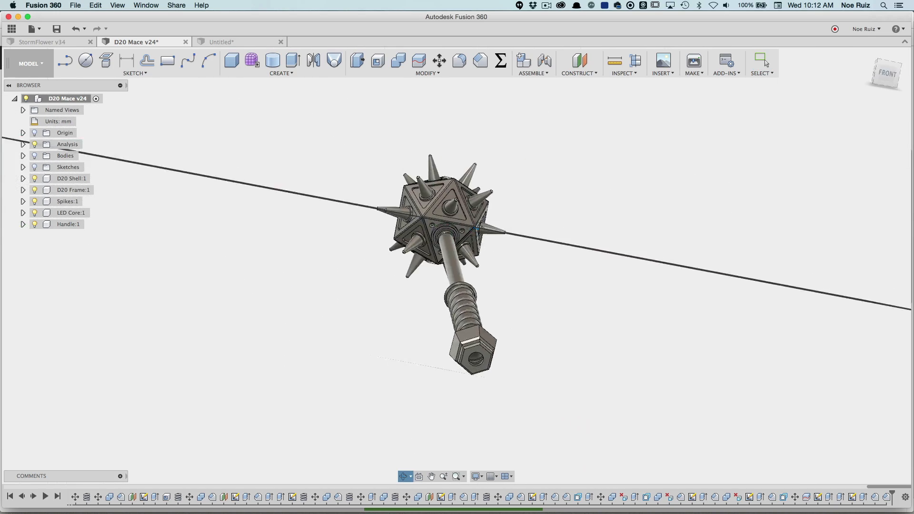
{"action": "left_click", "coordinate": [885, 73]}
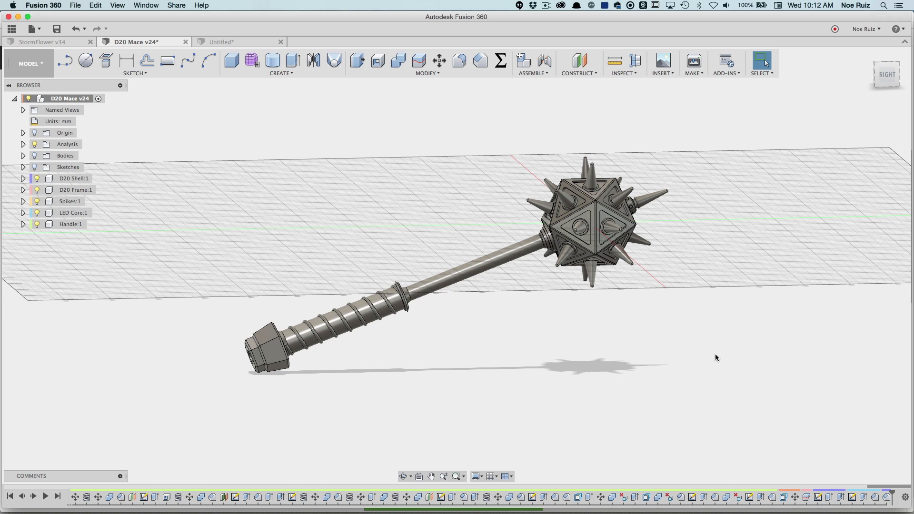
{"action": "mouse_move", "coordinate": [490, 239]}
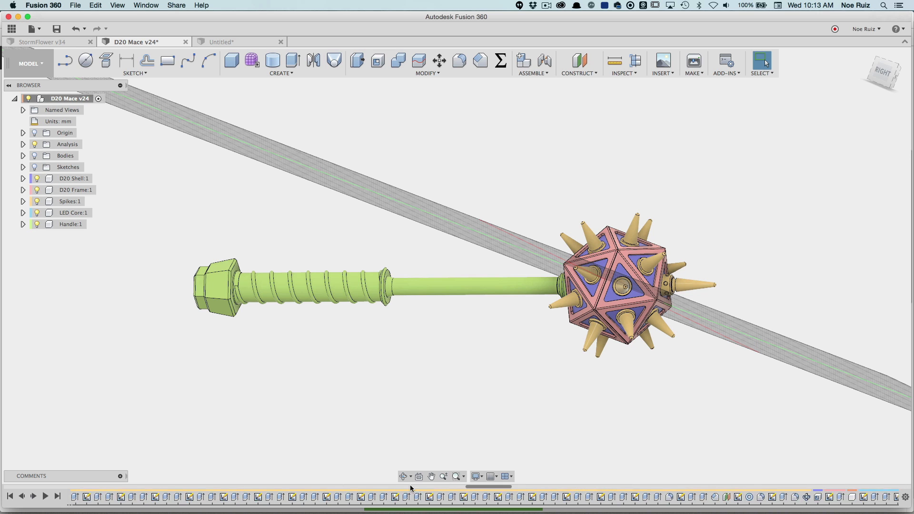
{"action": "mouse_move", "coordinate": [106, 184]}
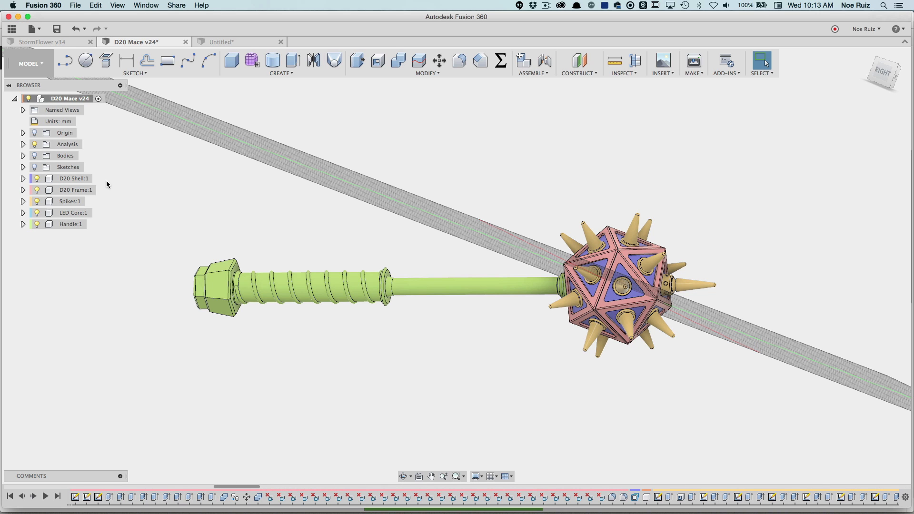
- Activate the D20 Shell:1 component and hide the D20 Frame so the shell shows alone
{"action": "left_click", "coordinate": [73, 178]}
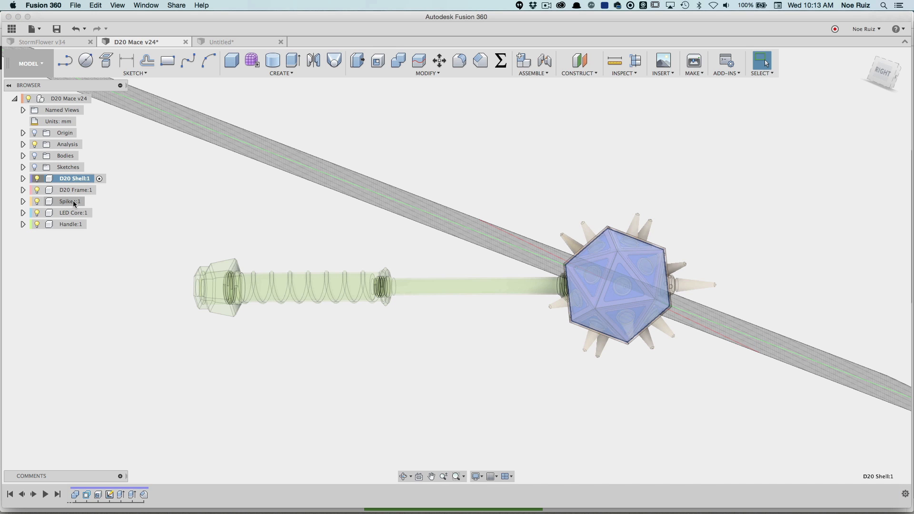
{"action": "mouse_move", "coordinate": [69, 201]}
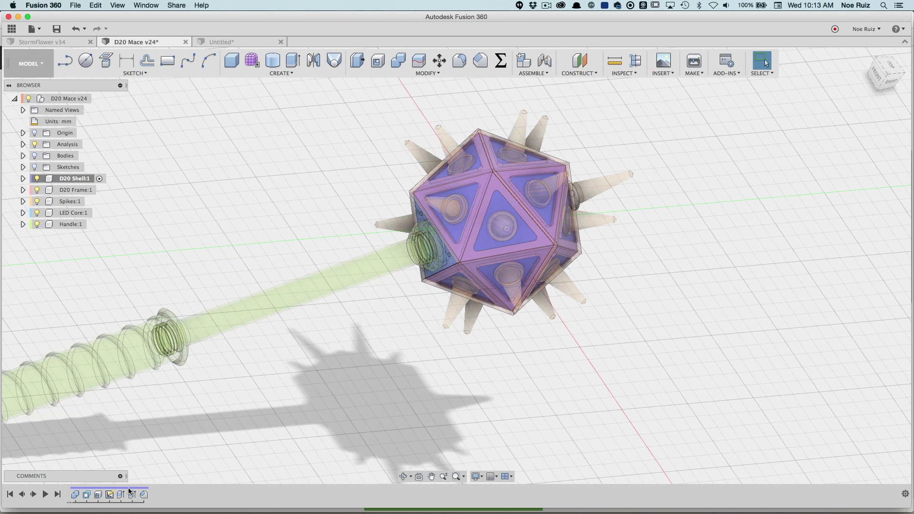
{"action": "left_click", "coordinate": [142, 495]}
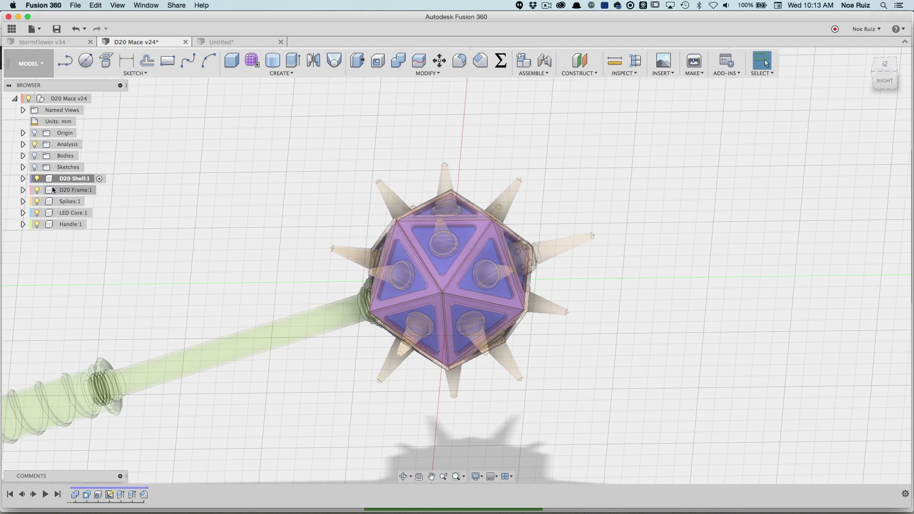
{"action": "left_click", "coordinate": [37, 201]}
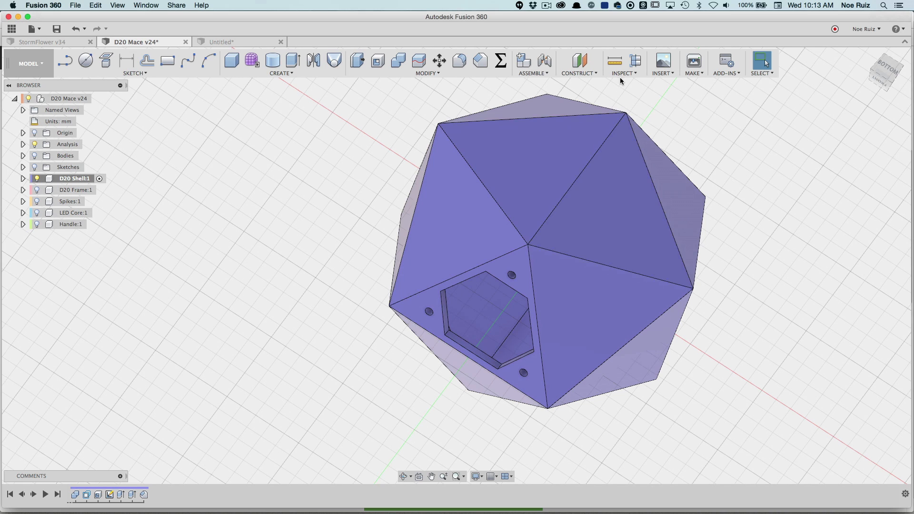
- Glance at the Inspect menu, then switch to the Untitled document holding the cube
{"action": "left_click", "coordinate": [623, 63]}
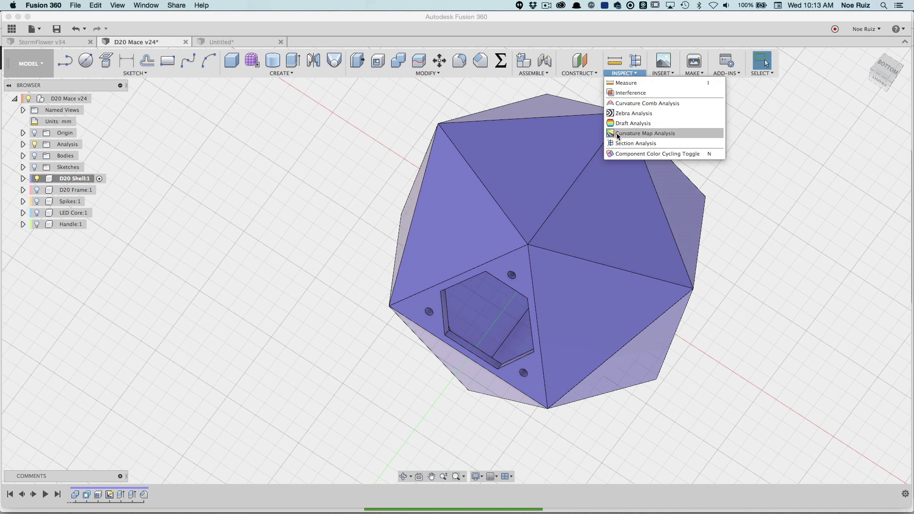
{"action": "mouse_move", "coordinate": [637, 143]}
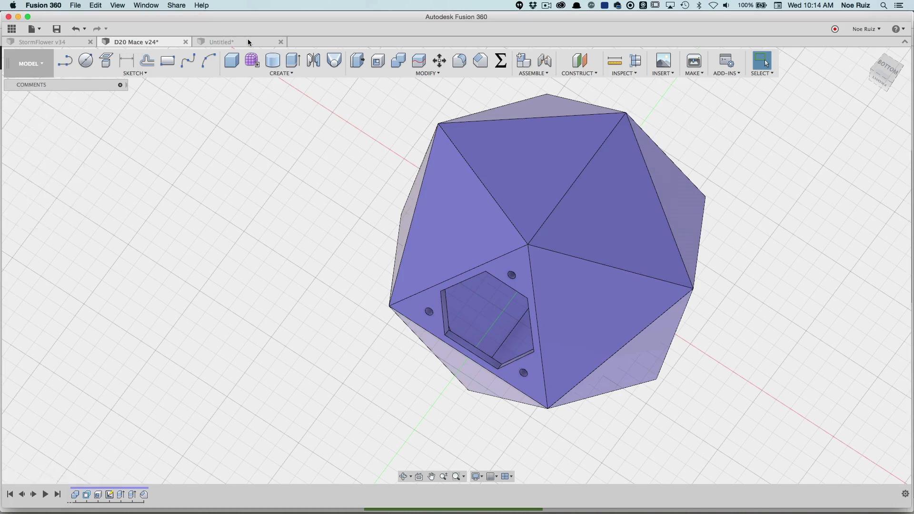
{"action": "left_click", "coordinate": [220, 41]}
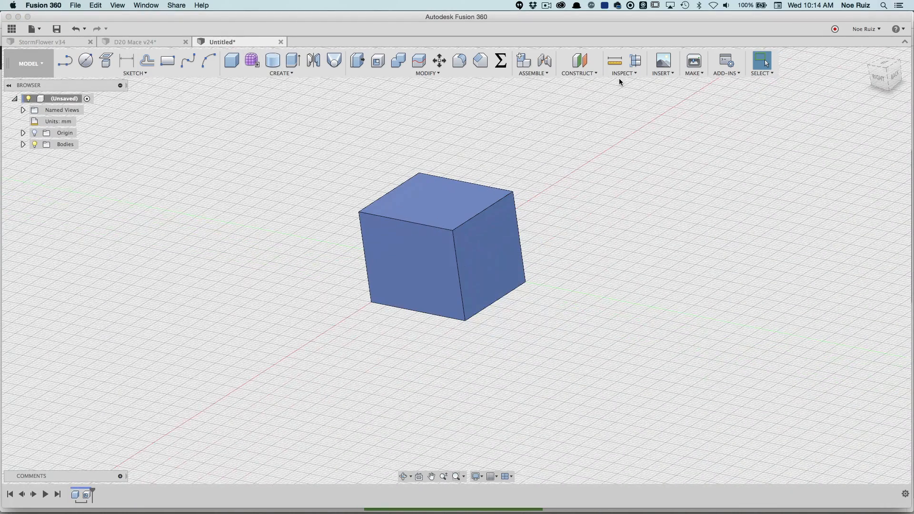
- Create a Section Analysis through the cube's front face with X Angle -10 deg
{"action": "left_click", "coordinate": [622, 62]}
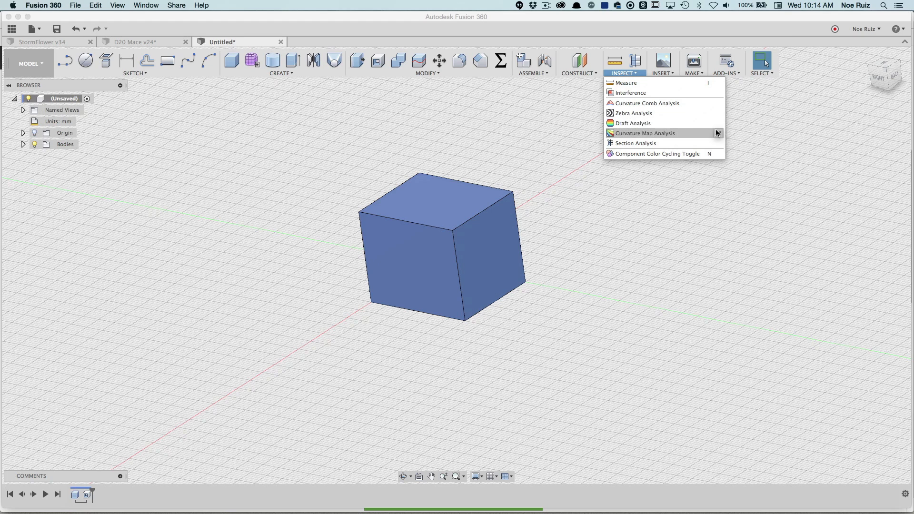
{"action": "mouse_move", "coordinate": [718, 133]}
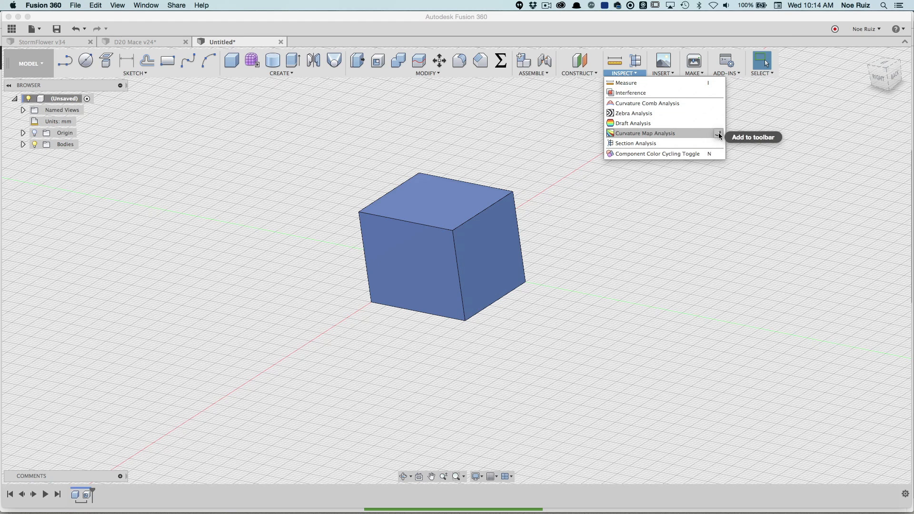
{"action": "mouse_move", "coordinate": [690, 143]}
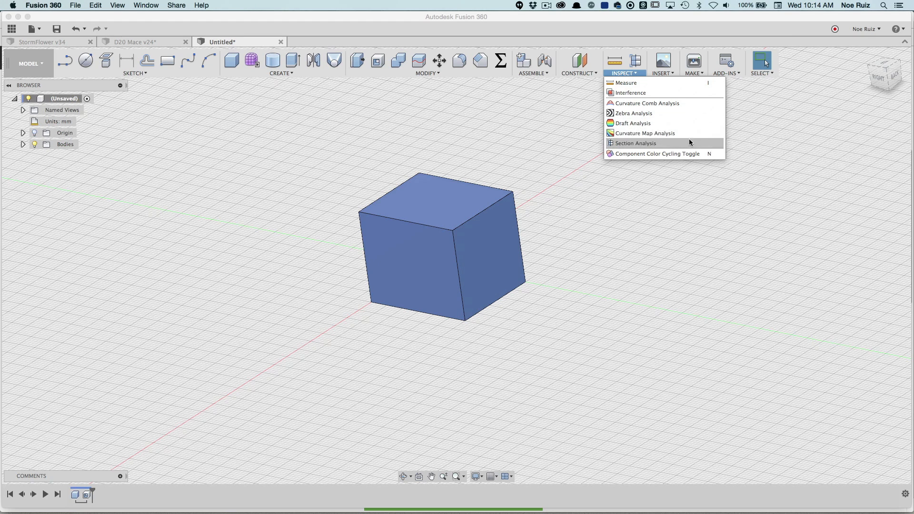
{"action": "left_click", "coordinate": [635, 143]}
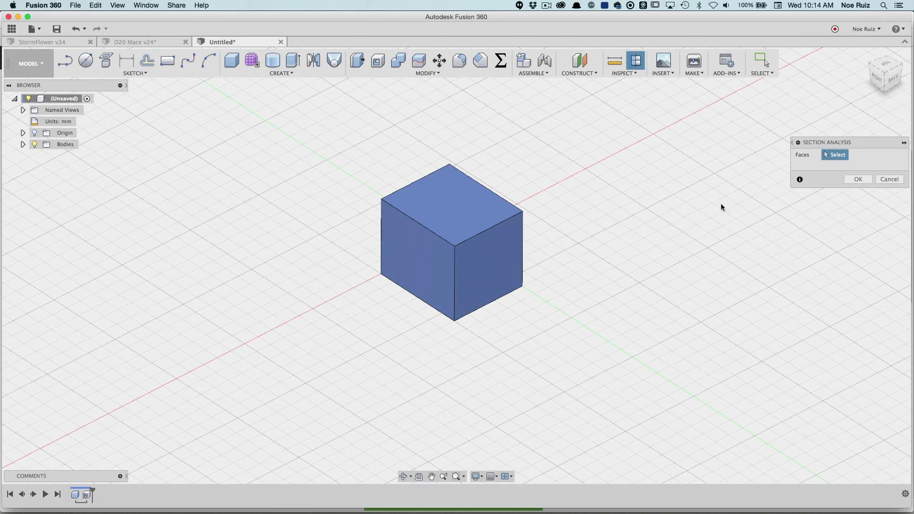
{"action": "left_click", "coordinate": [34, 133]}
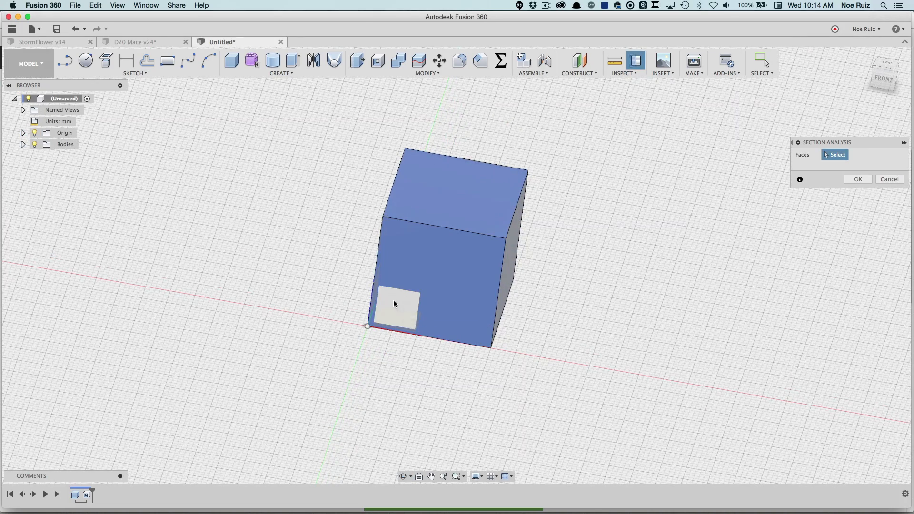
{"action": "left_click", "coordinate": [22, 132]}
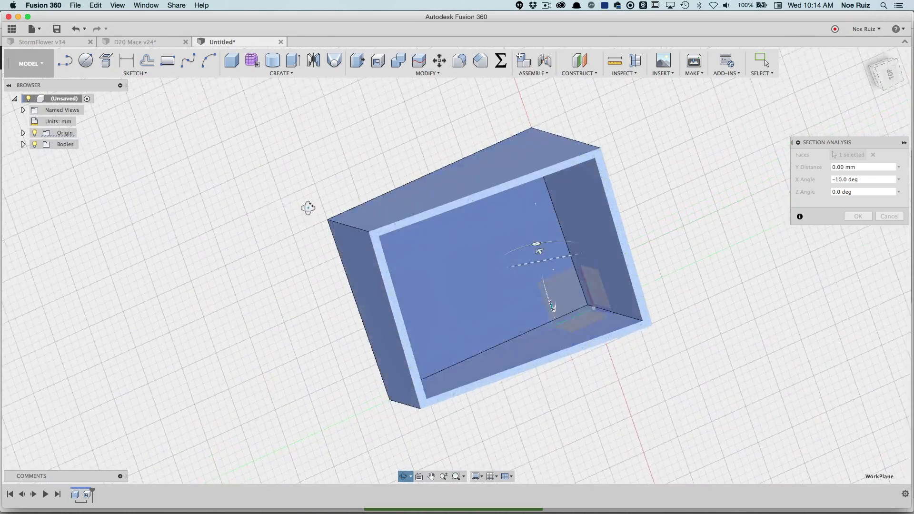
{"action": "left_click", "coordinate": [859, 217]}
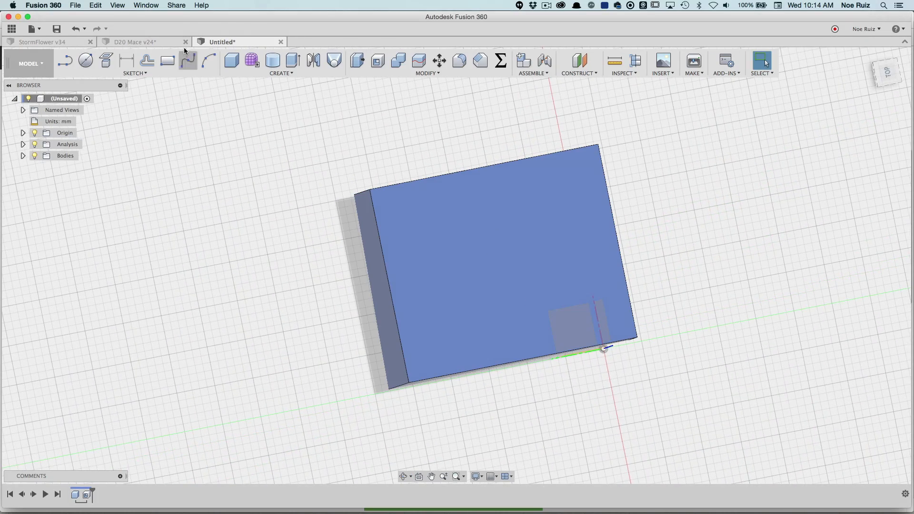
- Return to the D20 Mace design and reactivate the top-level assembly so all components show sectioned
{"action": "left_click", "coordinate": [138, 41]}
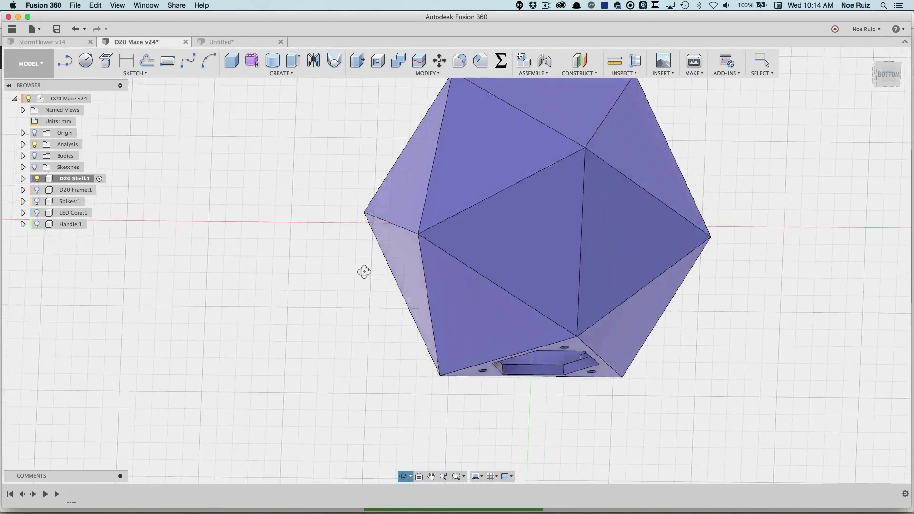
{"action": "left_click", "coordinate": [23, 144]}
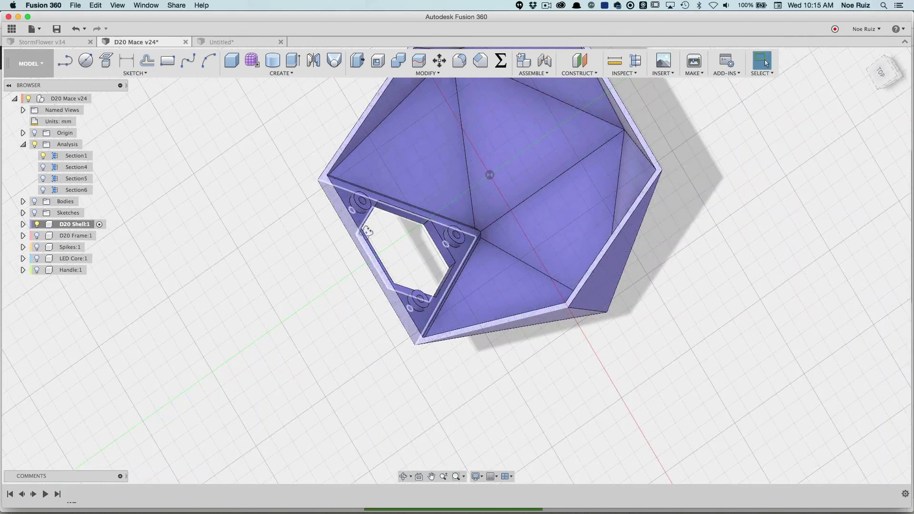
{"action": "scroll", "scroll_direction": "down", "scroll_amount": 3}
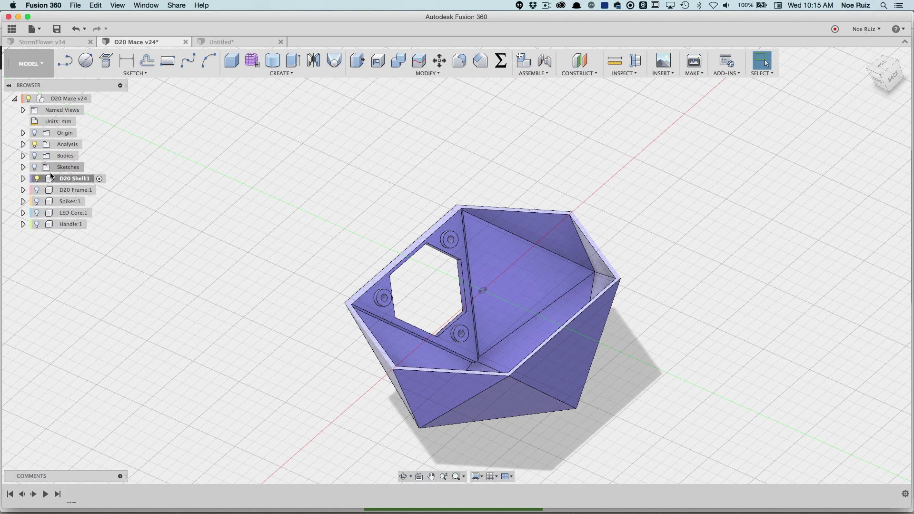
{"action": "left_click", "coordinate": [36, 213]}
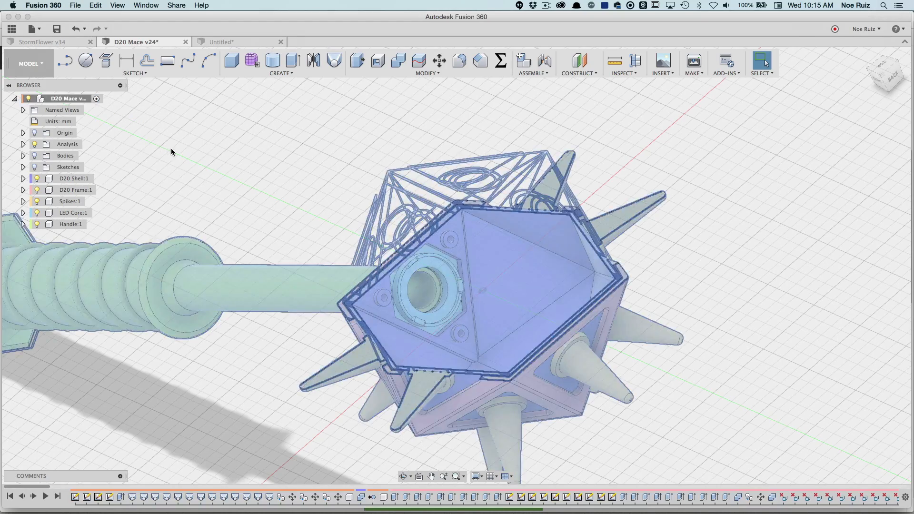
{"action": "left_click", "coordinate": [23, 143]}
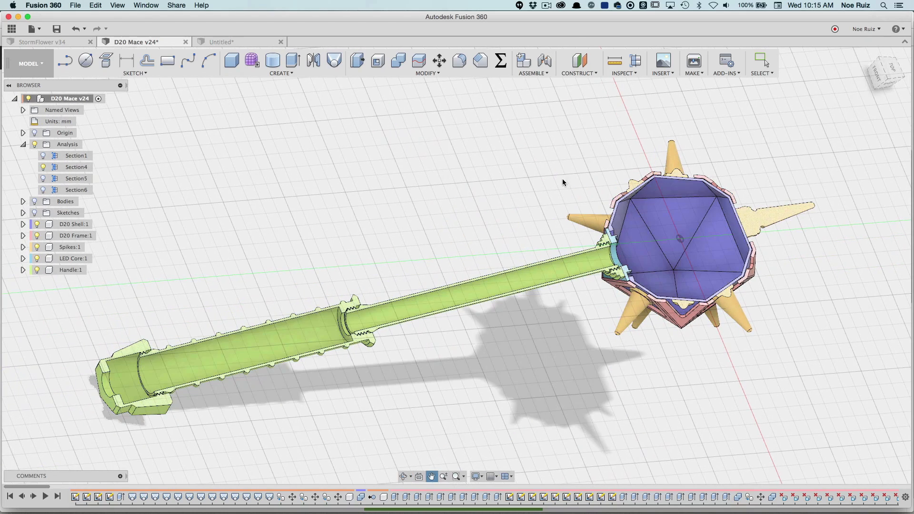
{"action": "mouse_move", "coordinate": [496, 226]}
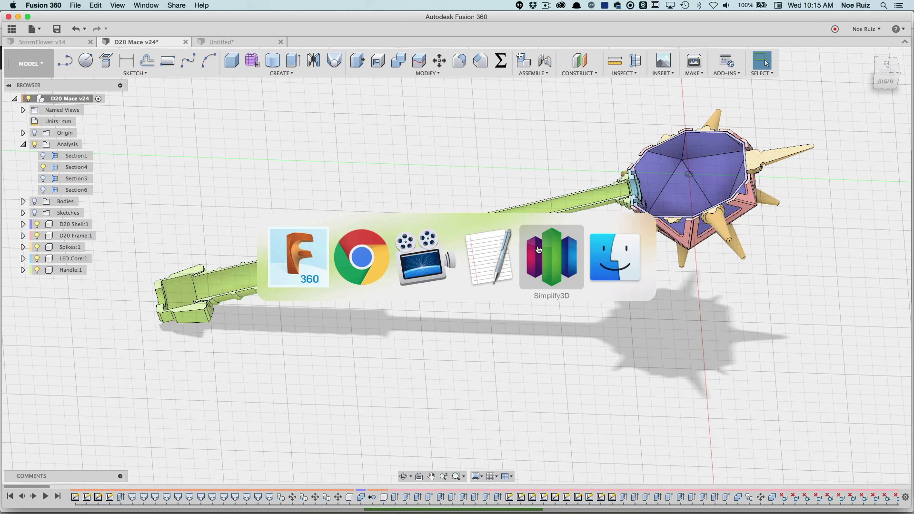
{"action": "left_click", "coordinate": [488, 258]}
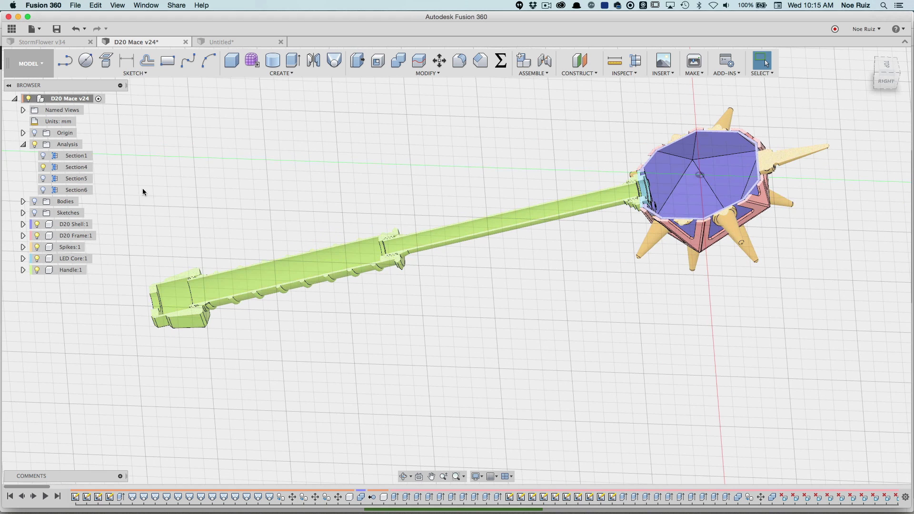
{"action": "left_click", "coordinate": [22, 144]}
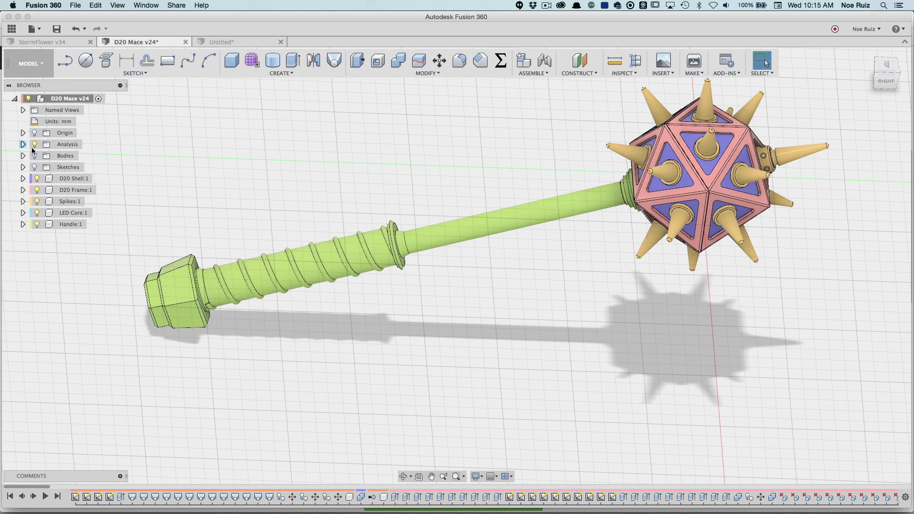
{"action": "mouse_move", "coordinate": [97, 121]}
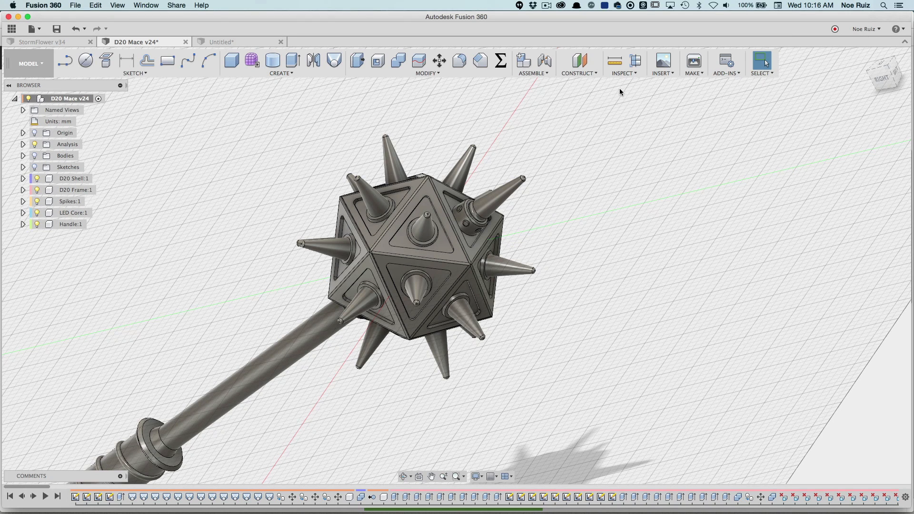
- Bring up the Parameters dialog listing spikeHeight 30 mm and spikeTaper -10 deg
{"action": "left_click", "coordinate": [500, 61]}
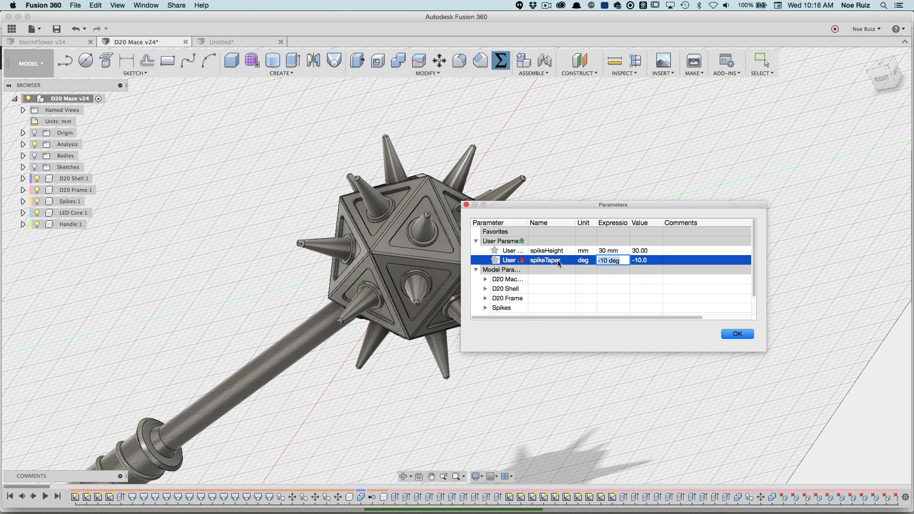
- Change the spikeTaper user parameter to -5 deg so the spikes become blunter
{"action": "left_click", "coordinate": [610, 260]}
{"action": "type", "text": "-5"}
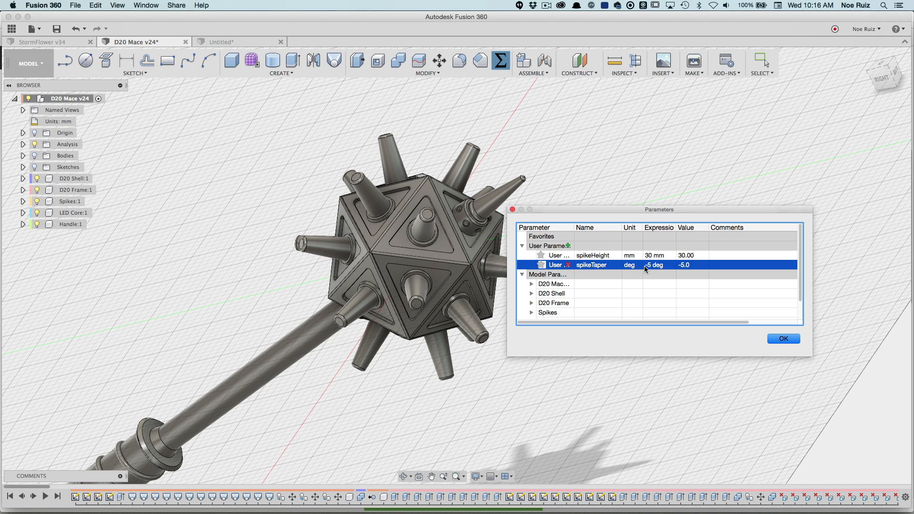
{"action": "mouse_move", "coordinate": [645, 270]}
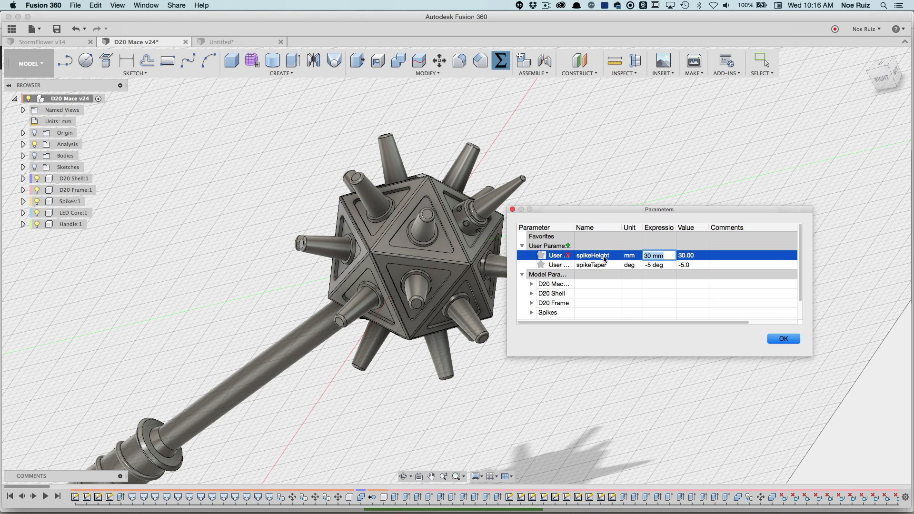
{"action": "mouse_move", "coordinate": [638, 255]}
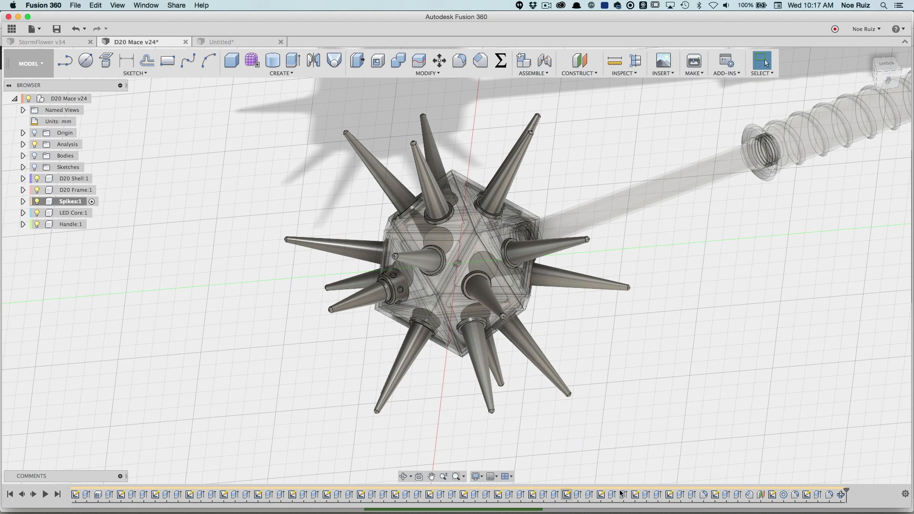
{"action": "mouse_move", "coordinate": [228, 507]}
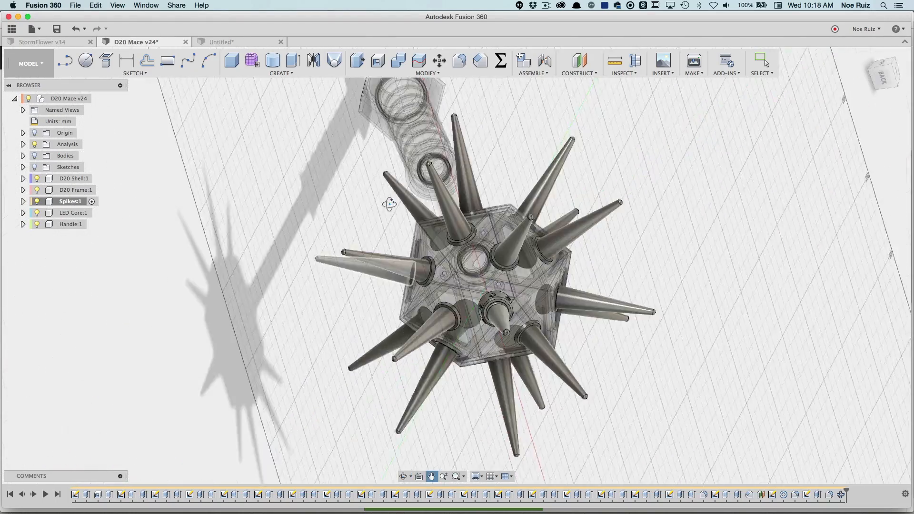
{"action": "left_click", "coordinate": [245, 496]}
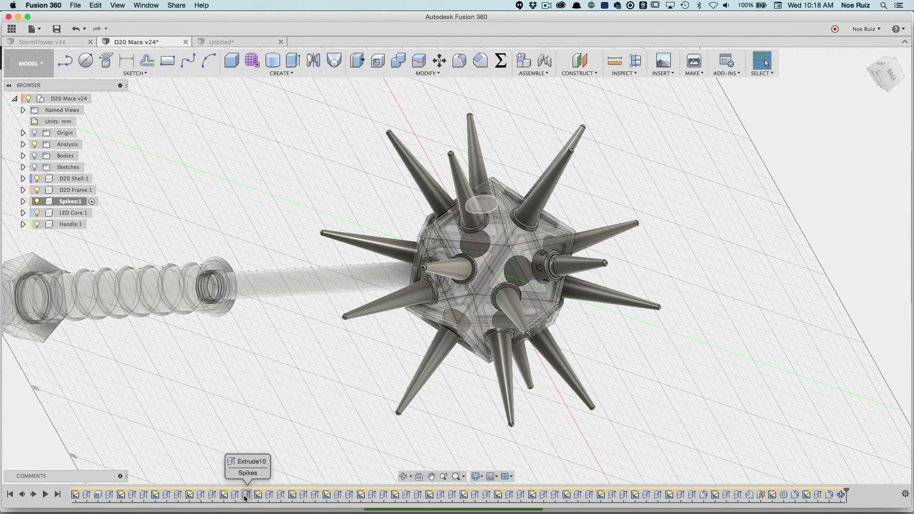
{"action": "left_click", "coordinate": [268, 494]}
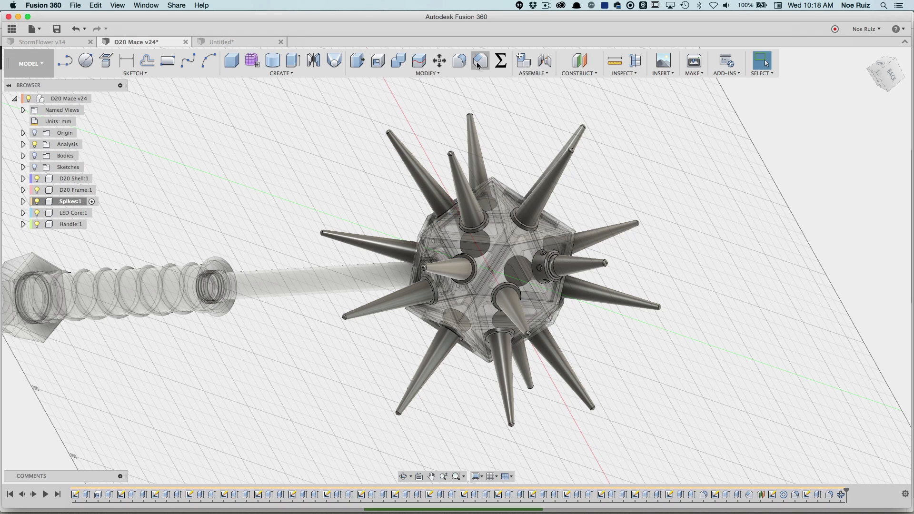
- Restore spikeHeight 30 mm and spikeTaper -10 deg in the Parameters dialog and confirm
{"action": "left_click", "coordinate": [501, 61]}
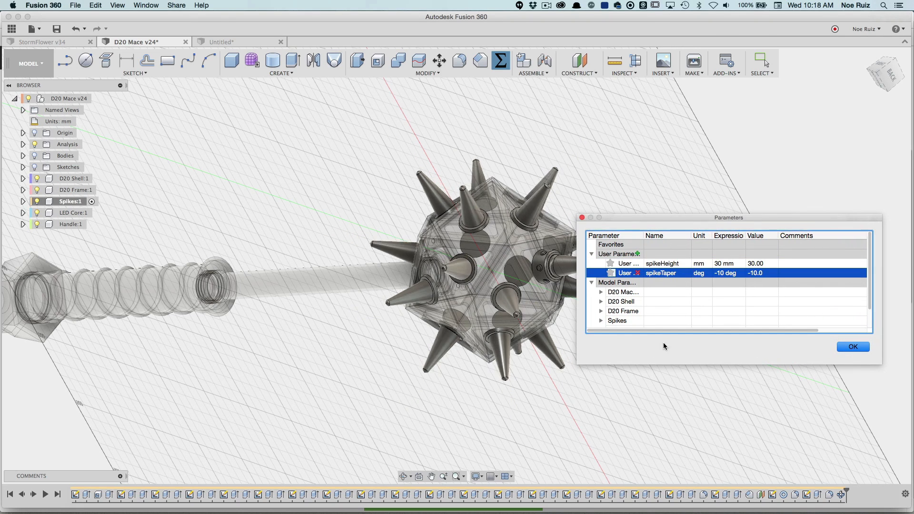
{"action": "left_click", "coordinate": [852, 347]}
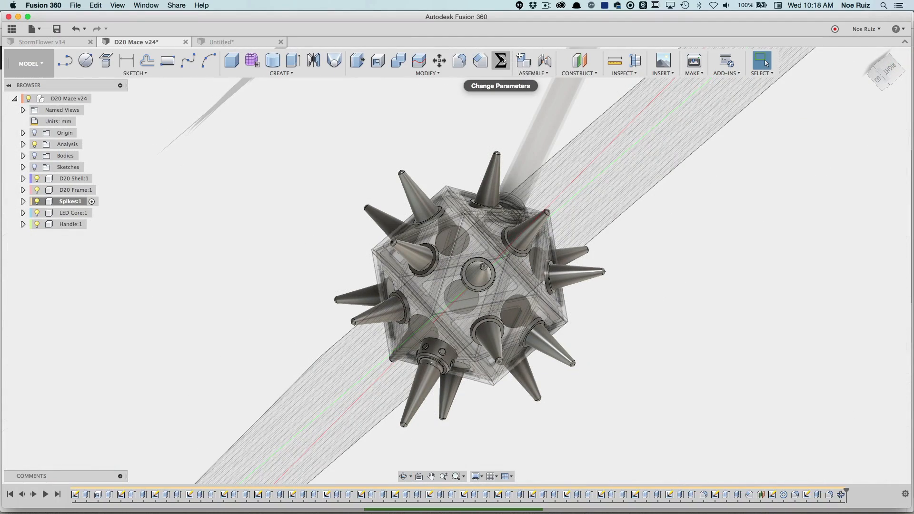
{"action": "mouse_move", "coordinate": [512, 144]}
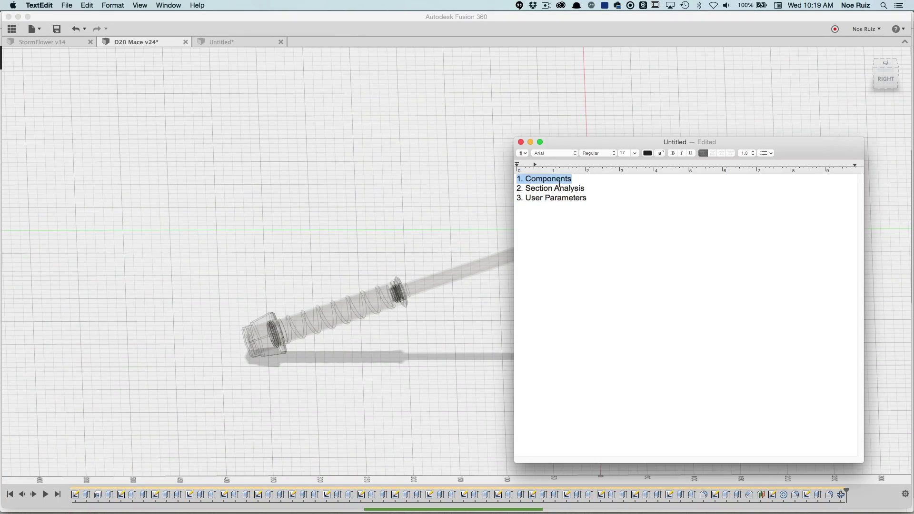
- Highlight the Components and User Parameters lines in the TextEdit recap note
{"action": "left_click", "coordinate": [552, 198]}
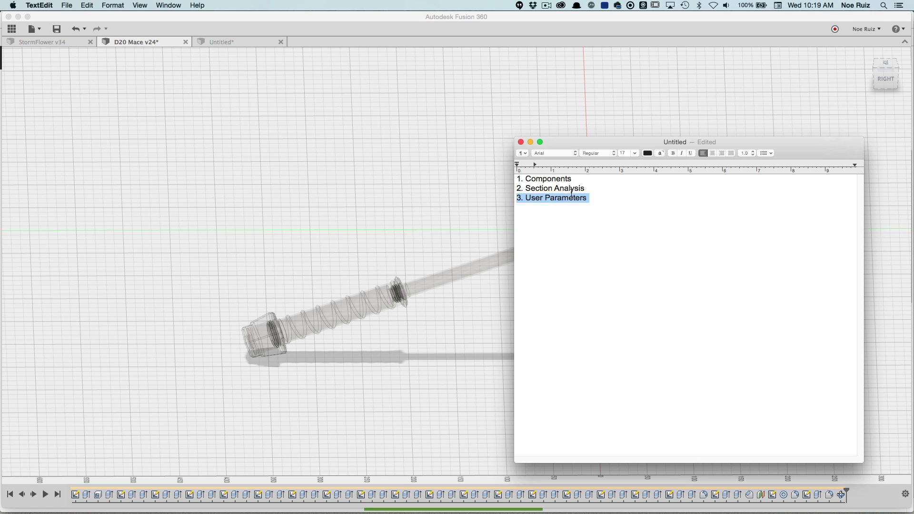
{"action": "left_click", "coordinate": [589, 198]}
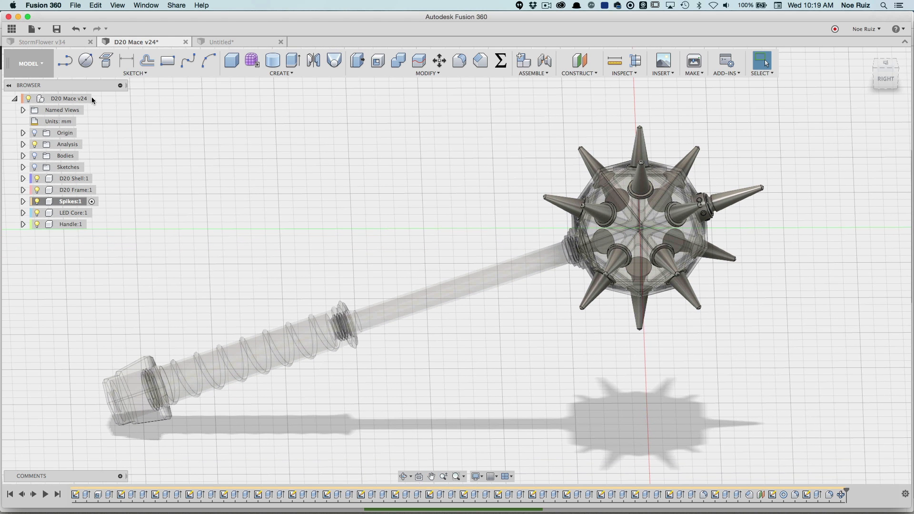
{"action": "mouse_move", "coordinate": [97, 102]}
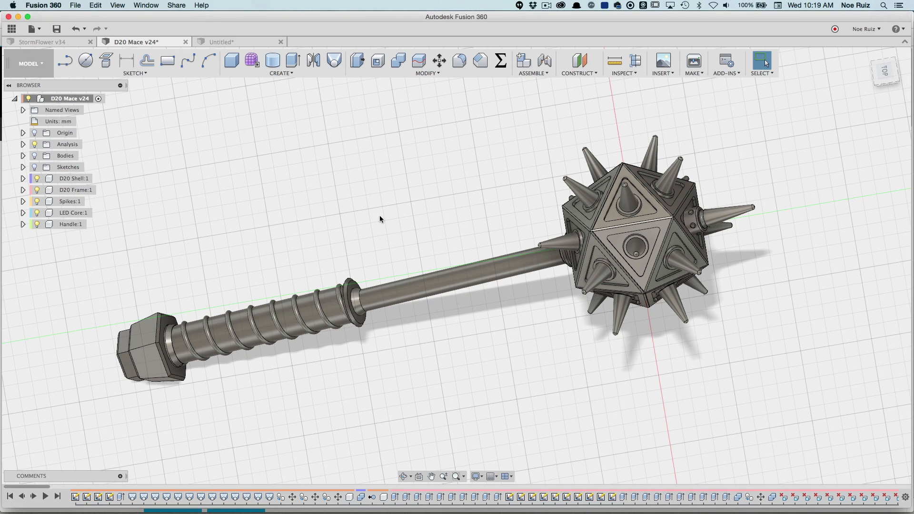
{"action": "mouse_move", "coordinate": [391, 219]}
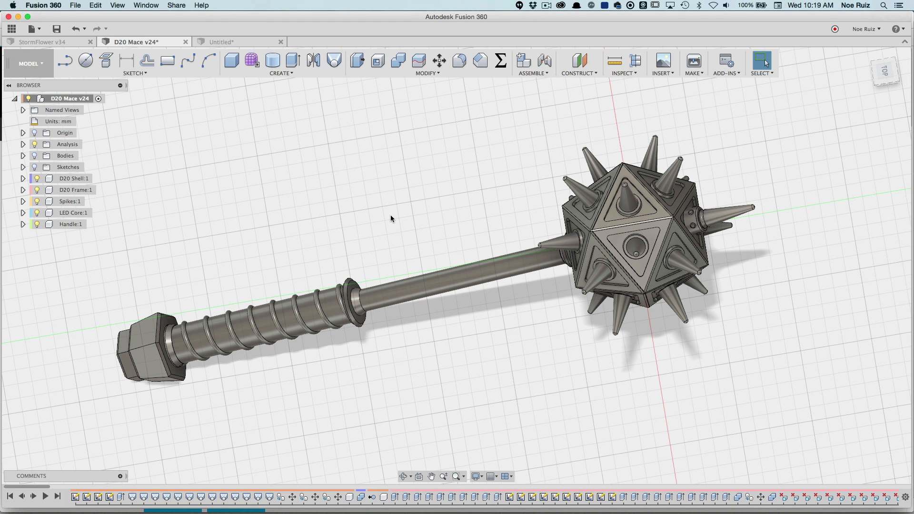
{"action": "mouse_move", "coordinate": [393, 217]}
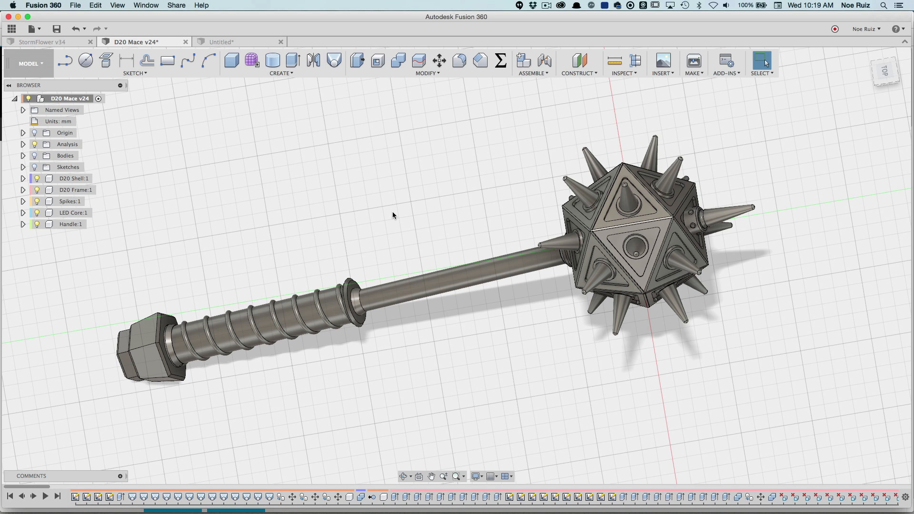